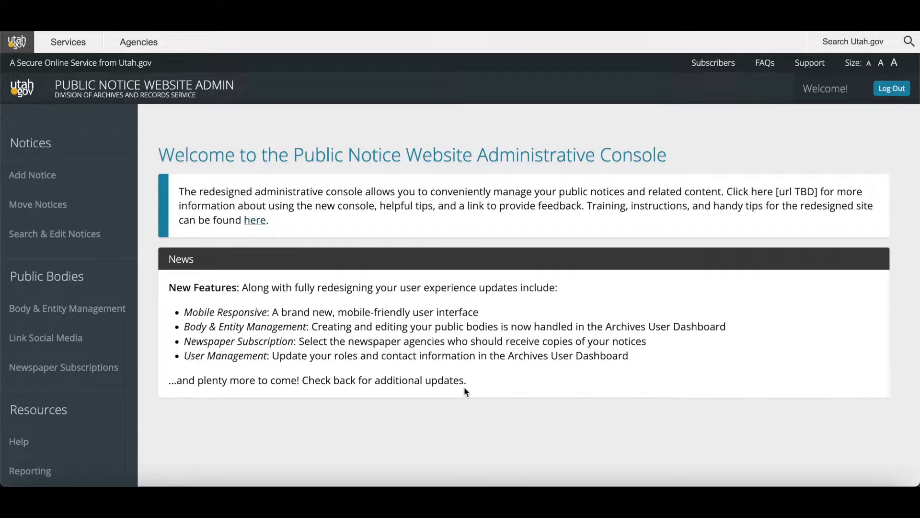
pyautogui.moveTo(32, 175)
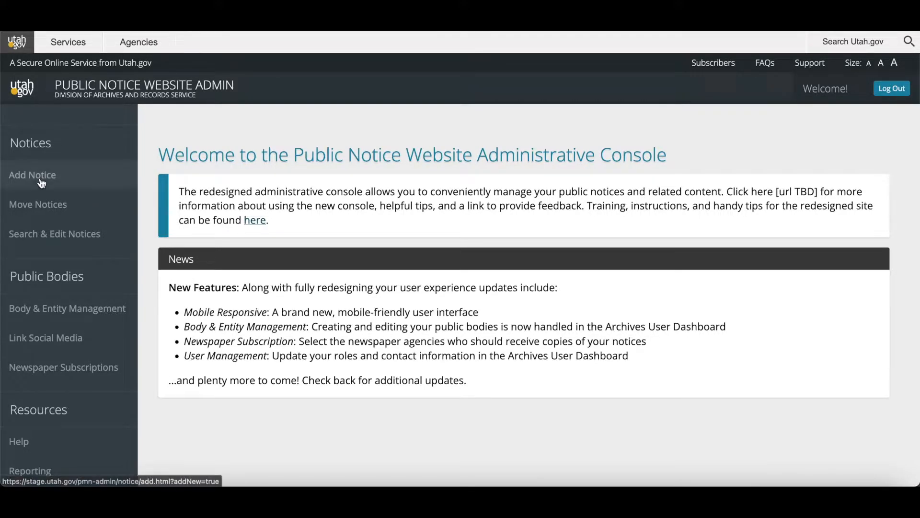
# Start a new notice with government type State, entity Department of Government Operations, public body THIS IS A TEST PUBLIC BODY 2.
pyautogui.click(33, 174)
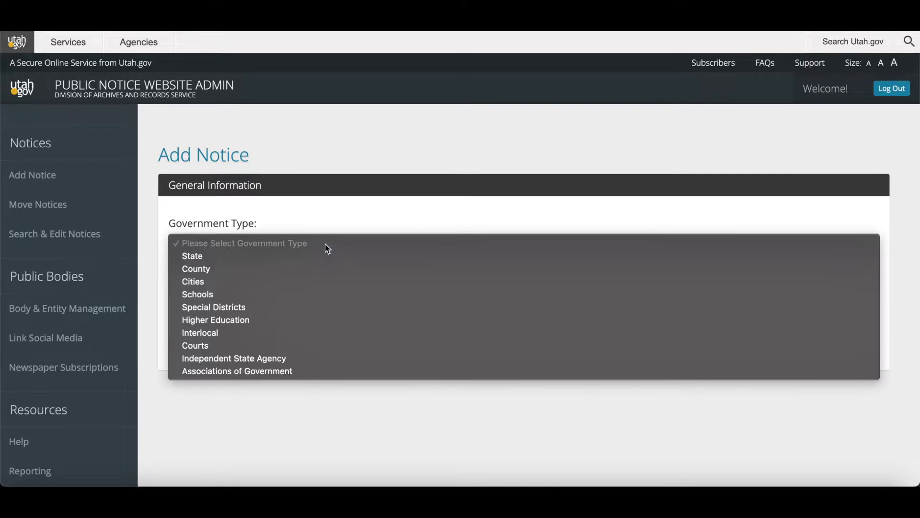
pyautogui.click(192, 255)
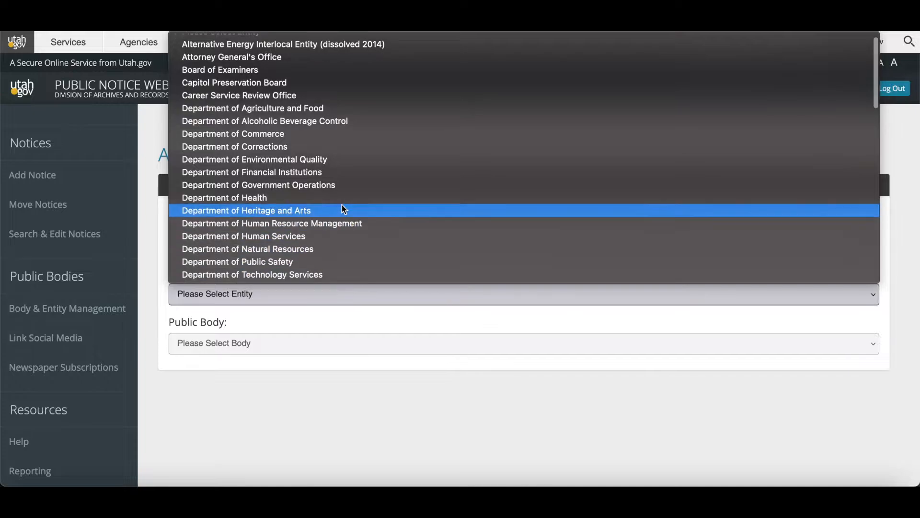
pyautogui.click(258, 185)
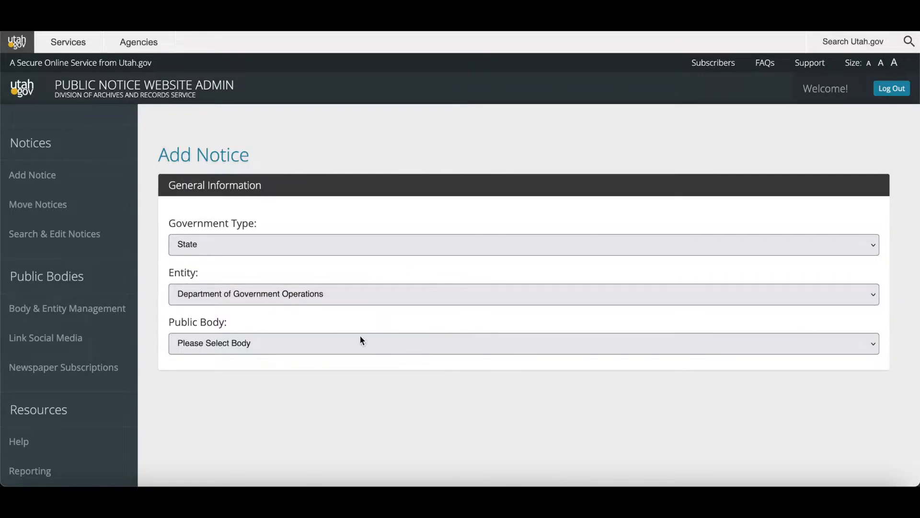
pyautogui.click(523, 343)
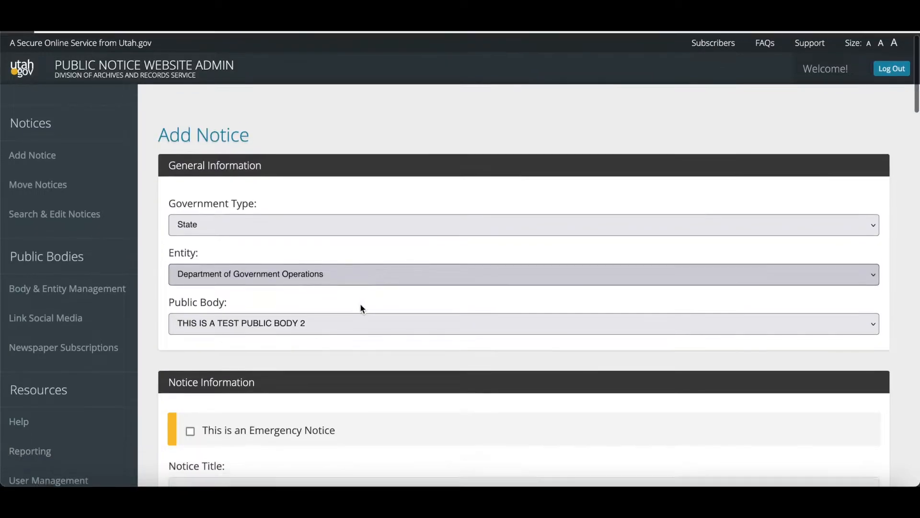
# Title the notice 'Test Notice', subject Administrative Rules and Procedures, and check the Notice type.
pyautogui.scroll(-3)
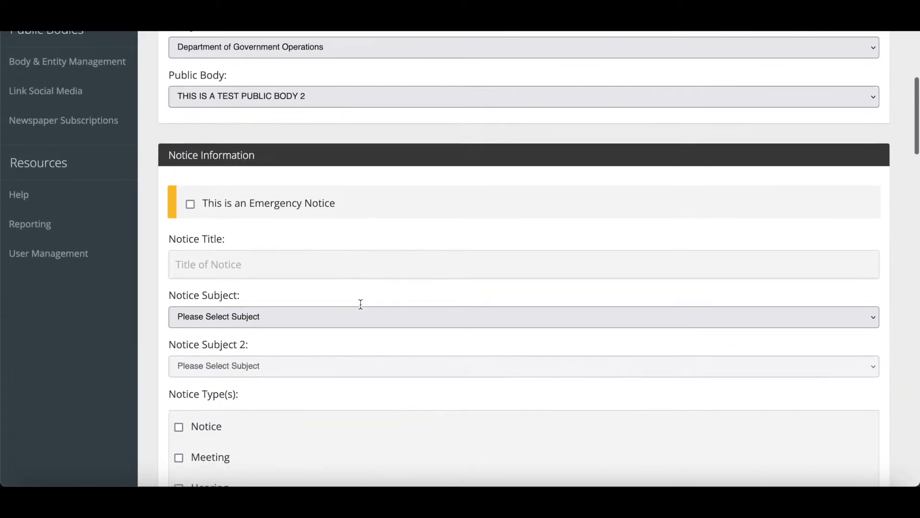
pyautogui.scroll(-3)
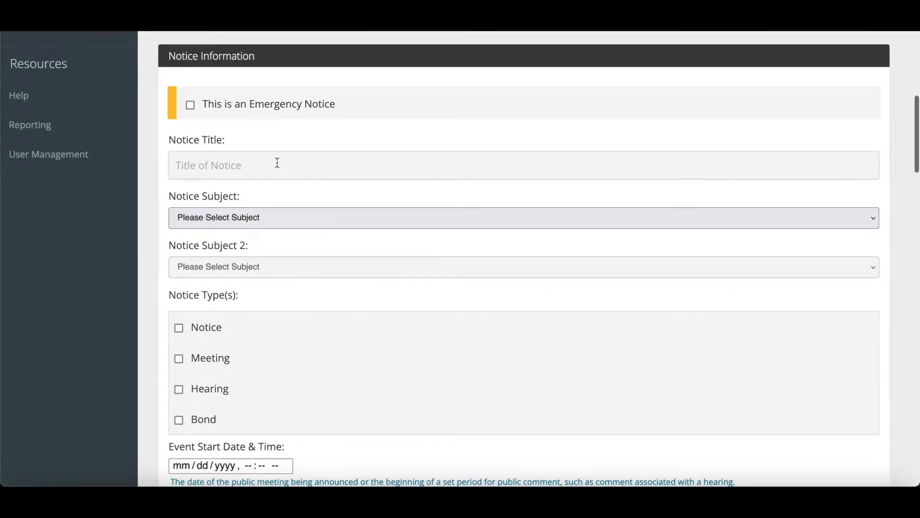
pyautogui.write('Test Notice')
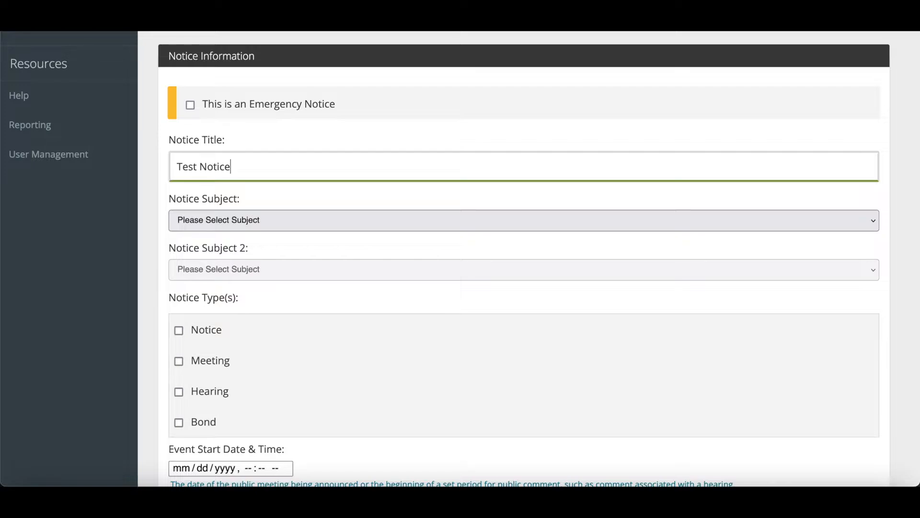
pyautogui.click(523, 219)
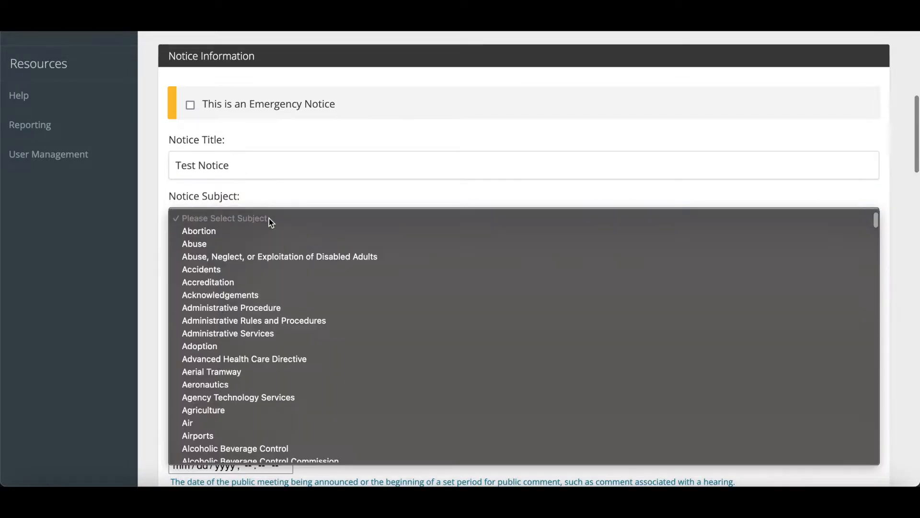
pyautogui.moveTo(253, 320)
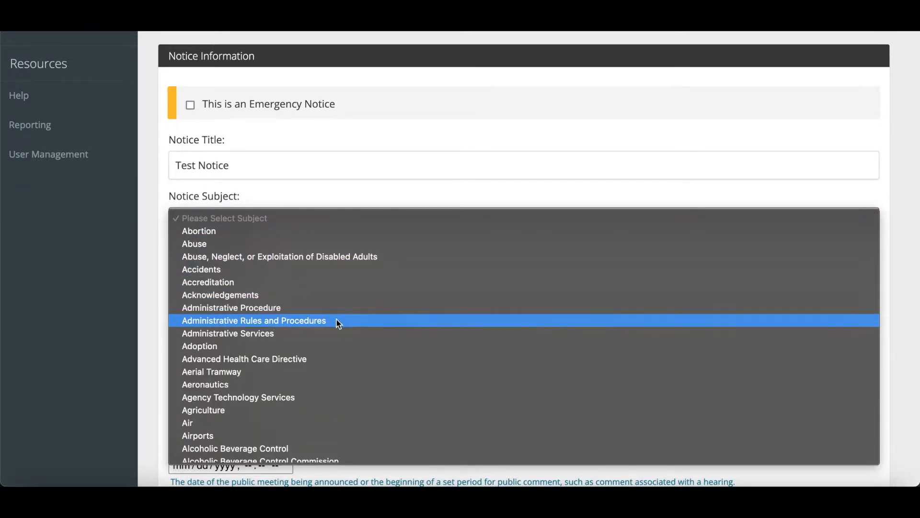
pyautogui.click(253, 320)
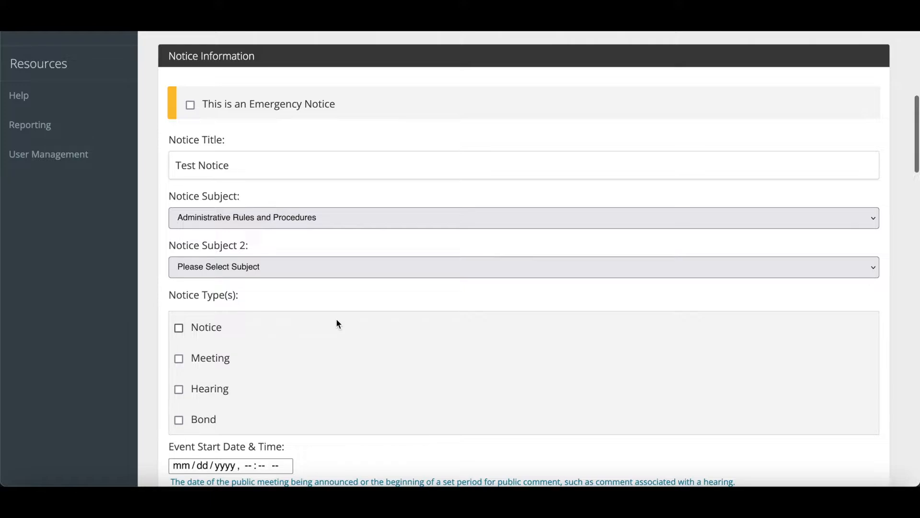
pyautogui.scroll(-3)
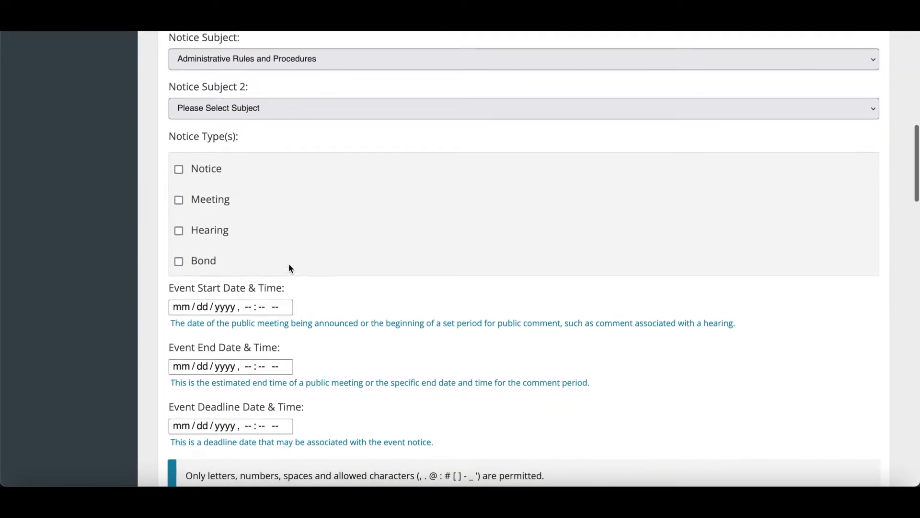
pyautogui.click(179, 169)
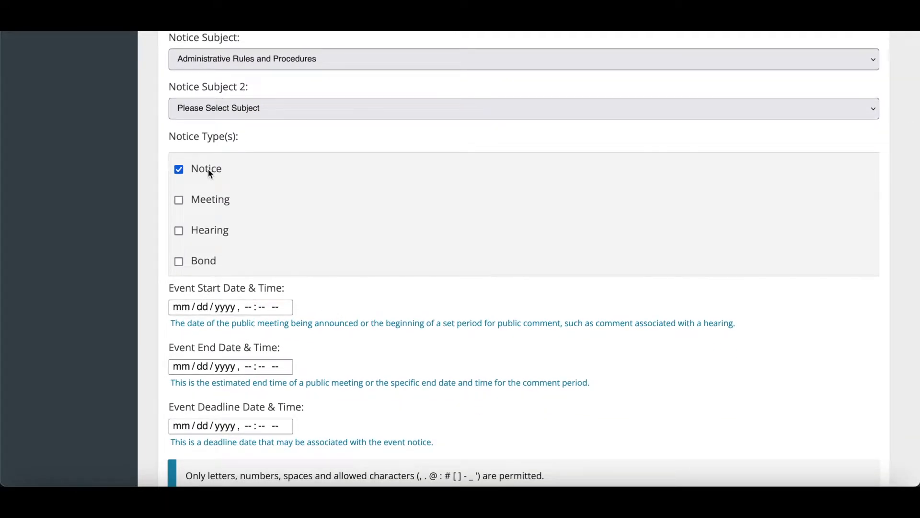
pyautogui.moveTo(322, 300)
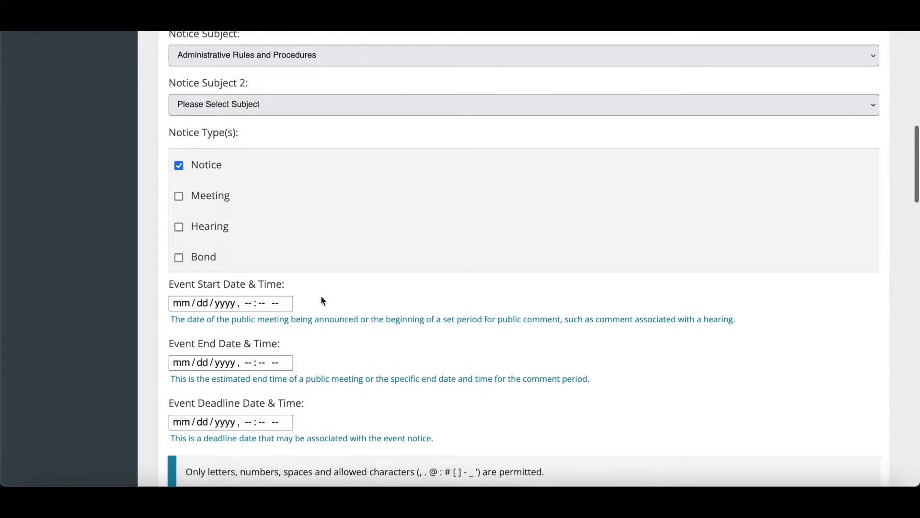
# Set event start and end to 09/22/2022, running from 07:00 PM to 08:00 PM.
pyautogui.scroll(-3)
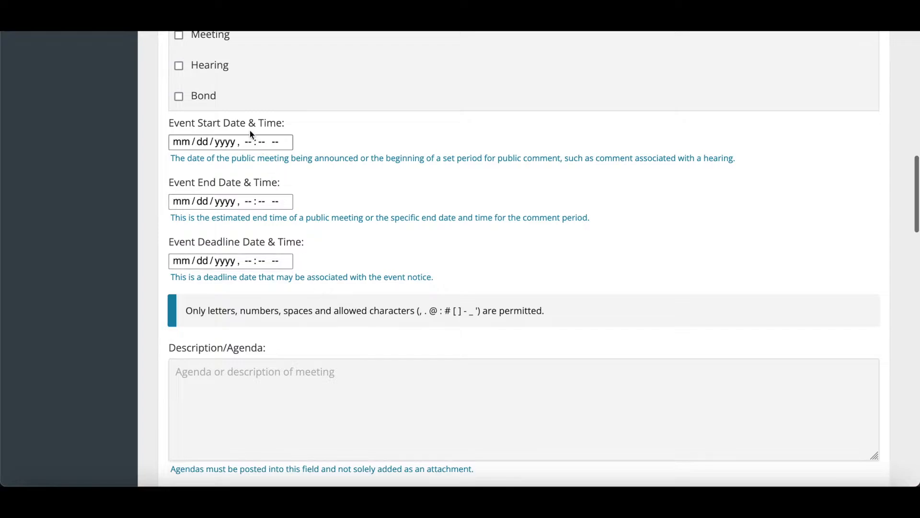
pyautogui.click(231, 142)
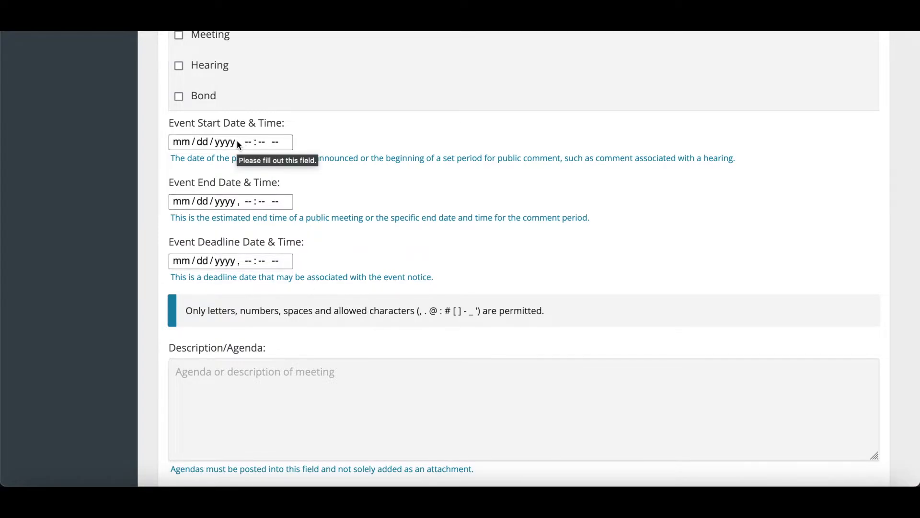
pyautogui.click(231, 142)
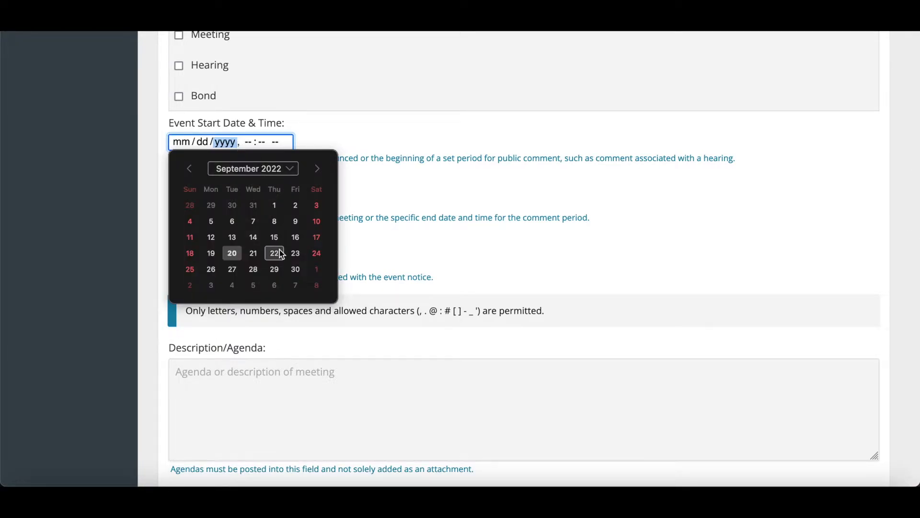
pyautogui.click(275, 253)
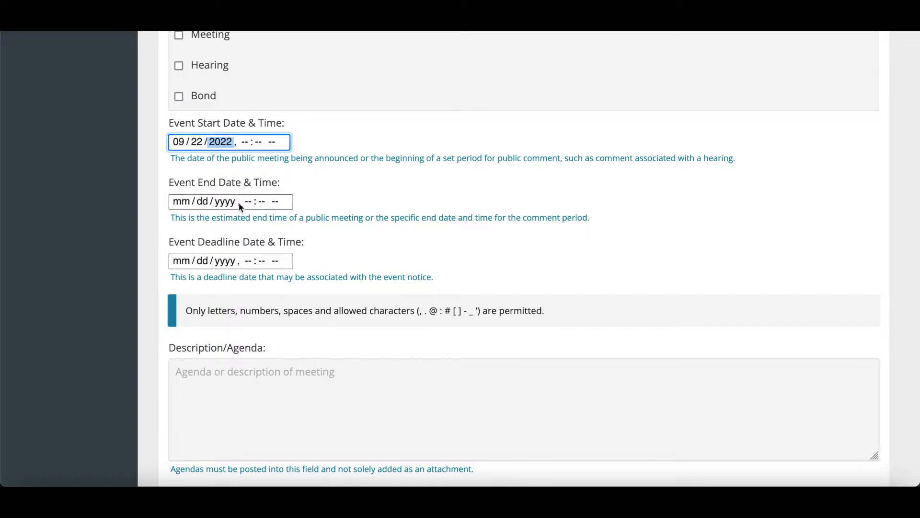
pyautogui.click(229, 201)
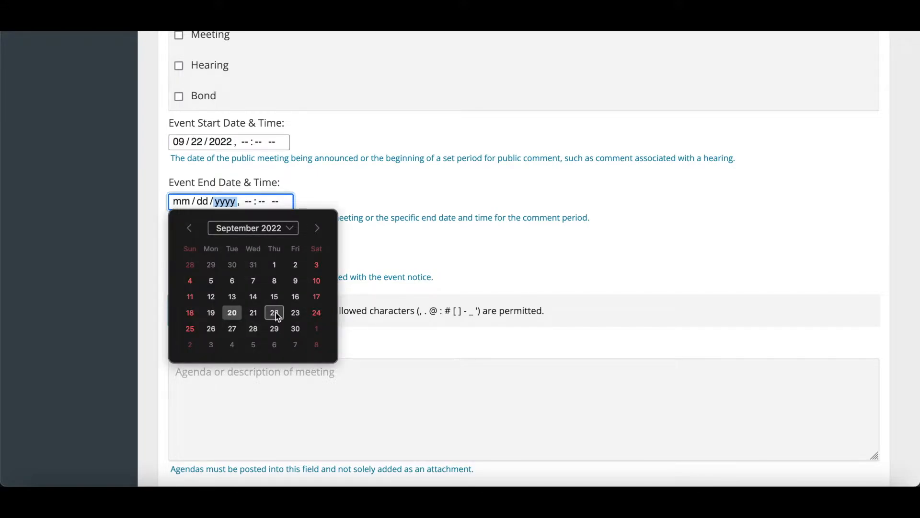
pyautogui.click(295, 312)
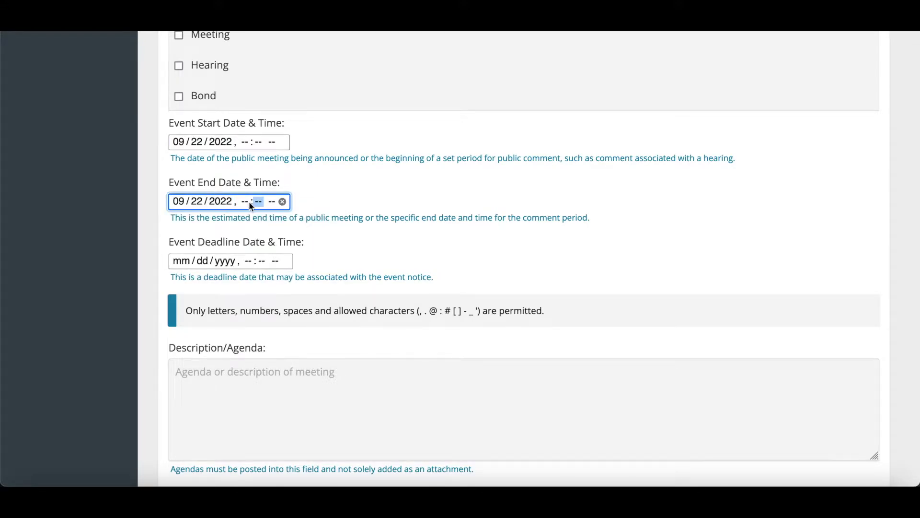
pyautogui.write('08')
pyautogui.click(229, 141)
pyautogui.write('07')
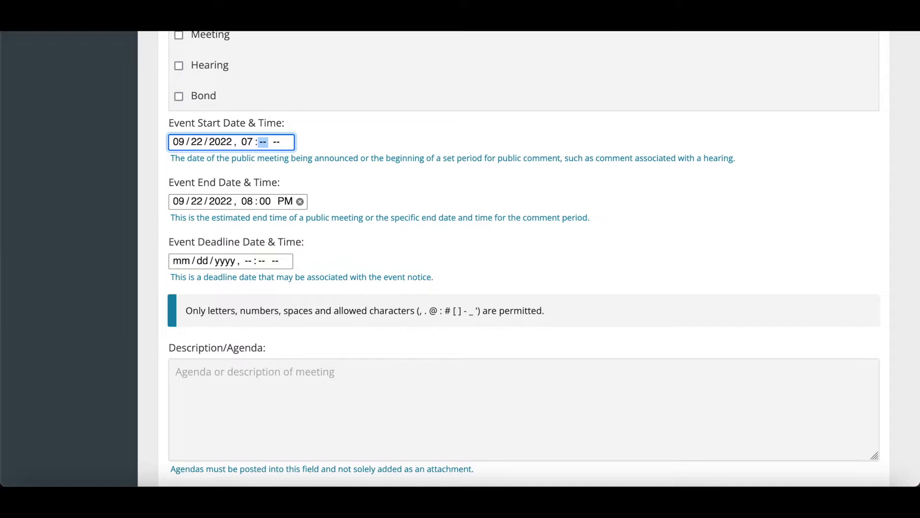
pyautogui.write('00')
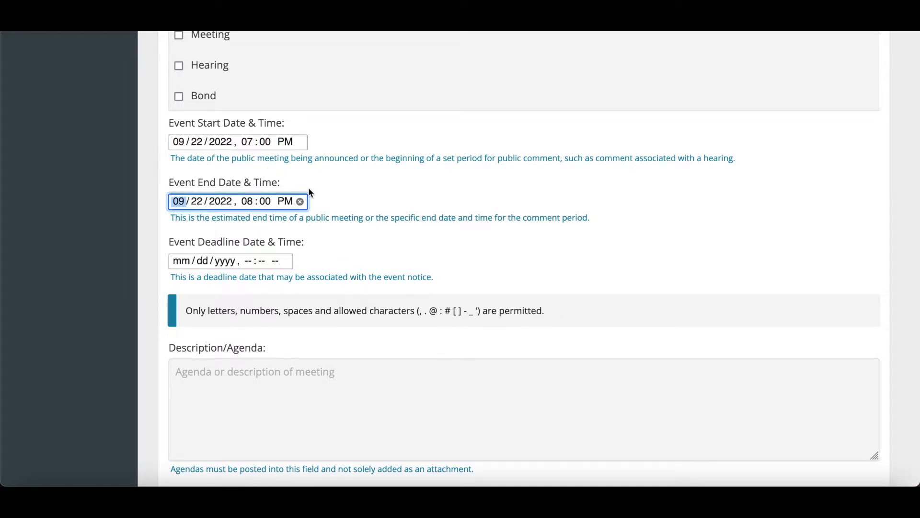
# Enter 'Copy and Paste here' as the notice's Description/Agenda text.
pyautogui.scroll(-3)
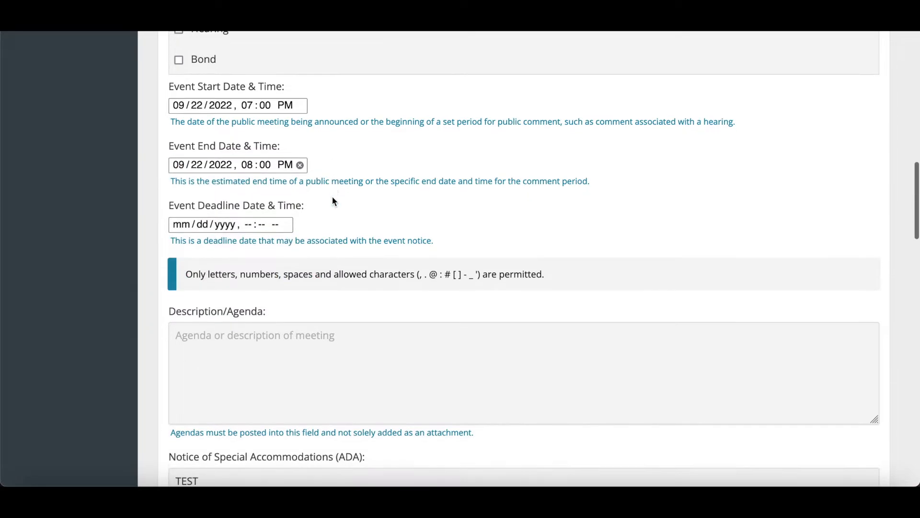
pyautogui.scroll(-3)
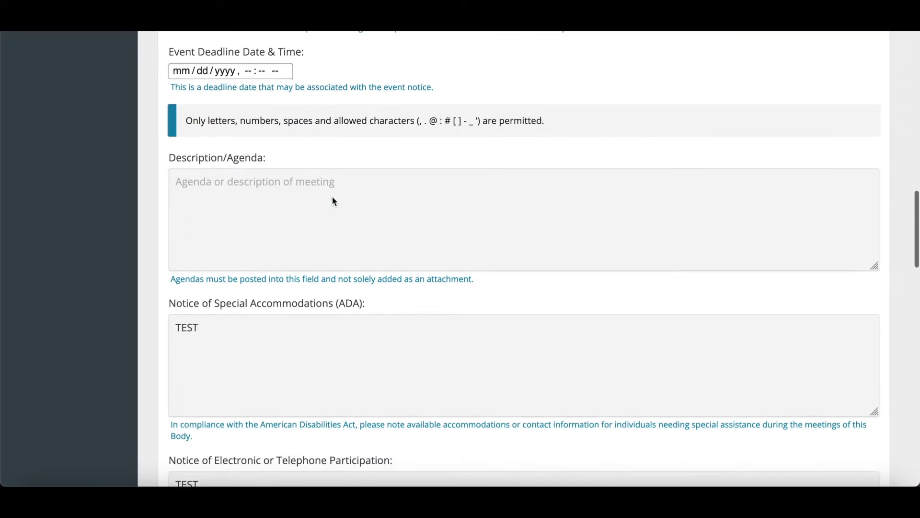
pyautogui.scroll(-3)
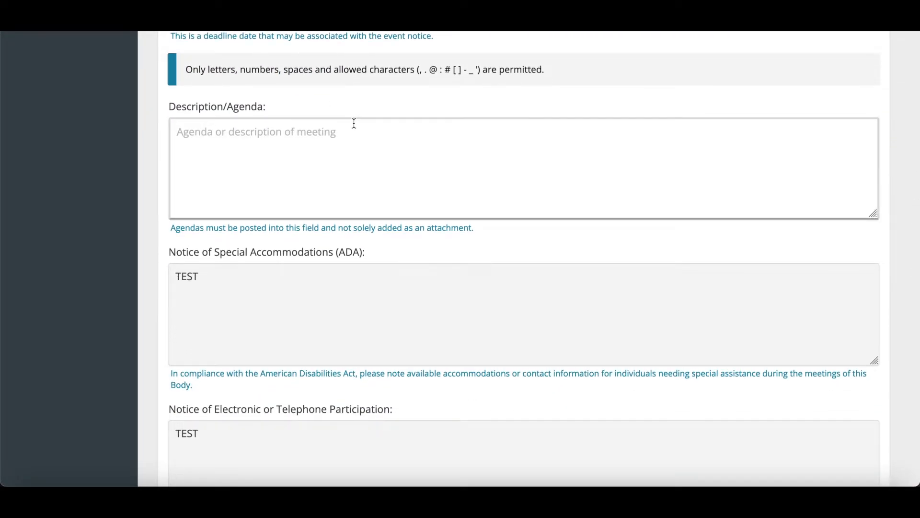
pyautogui.write('Copy and P')
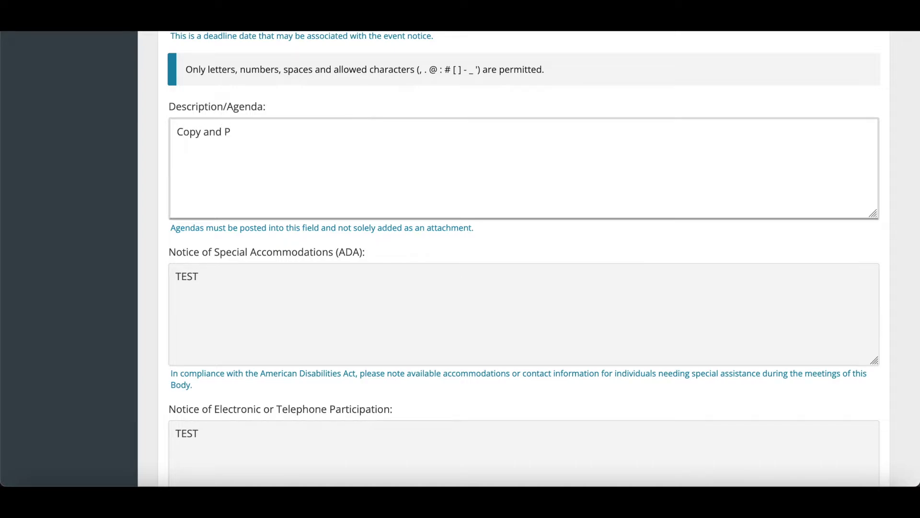
pyautogui.write('aste here')
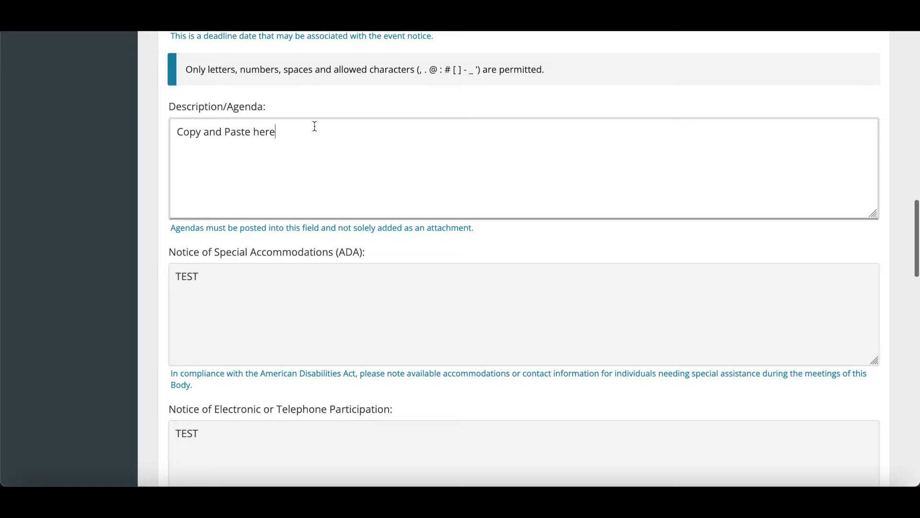
# Move down to the Email copy of notice to field, ready for recipients.
pyautogui.scroll(-3)
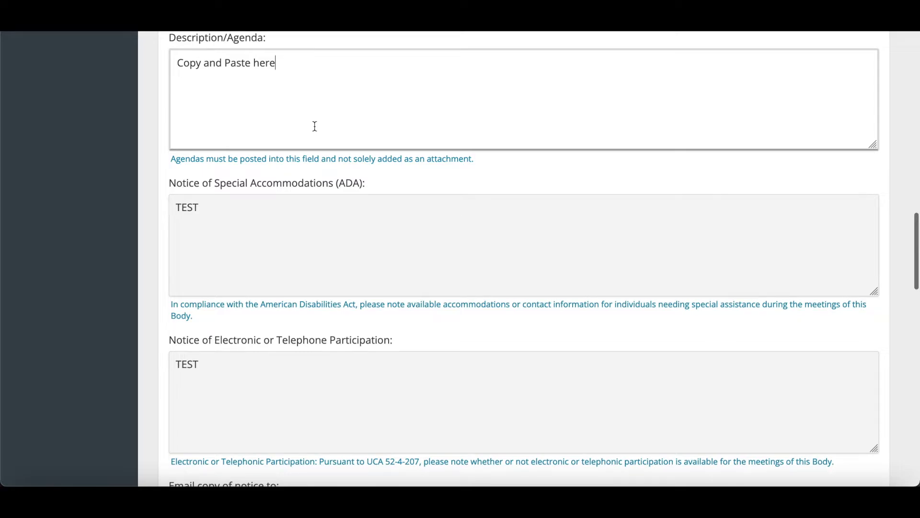
pyautogui.scroll(-3)
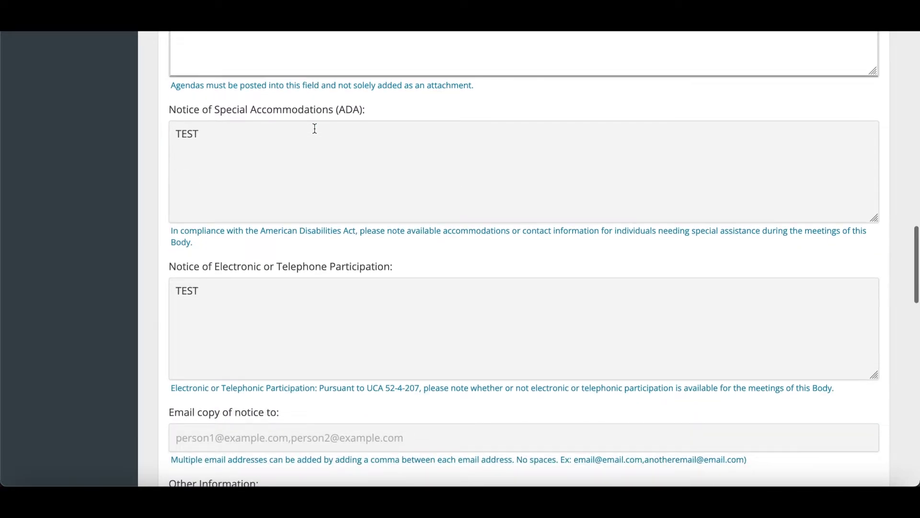
pyautogui.scroll(-3)
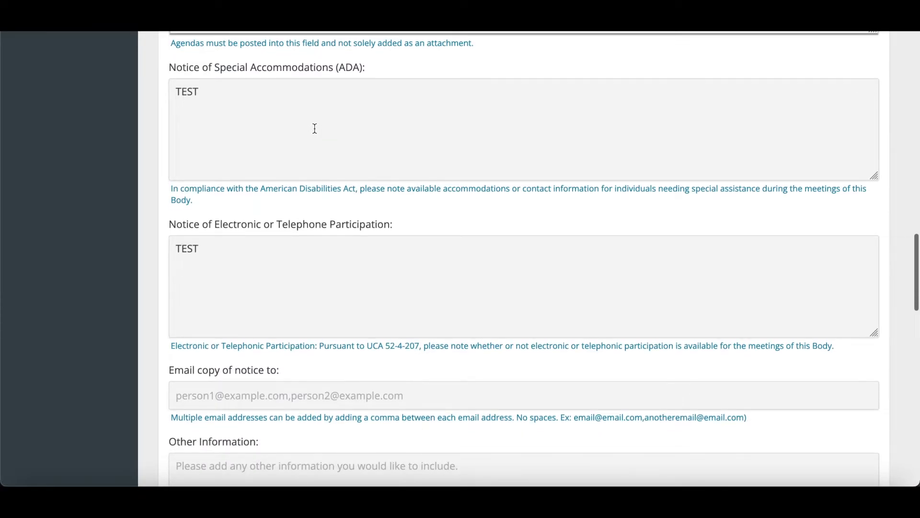
pyautogui.click(382, 395)
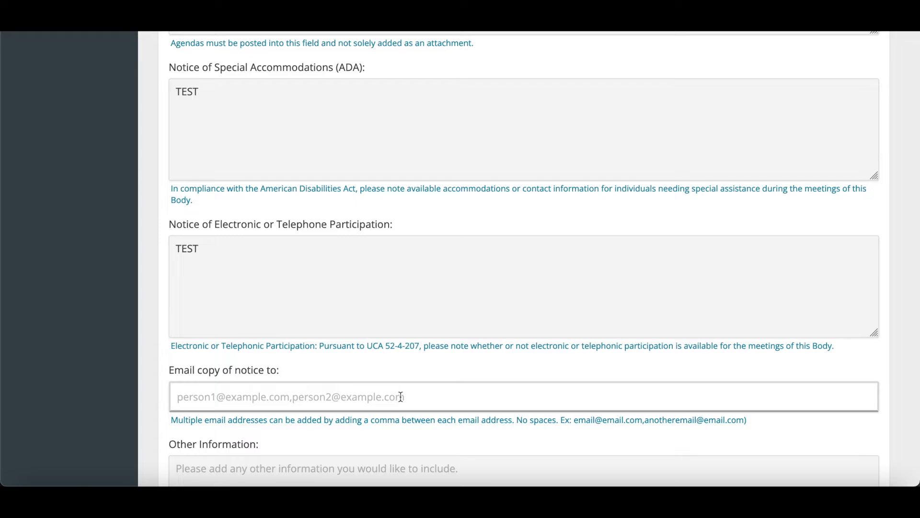
pyautogui.scroll(-3)
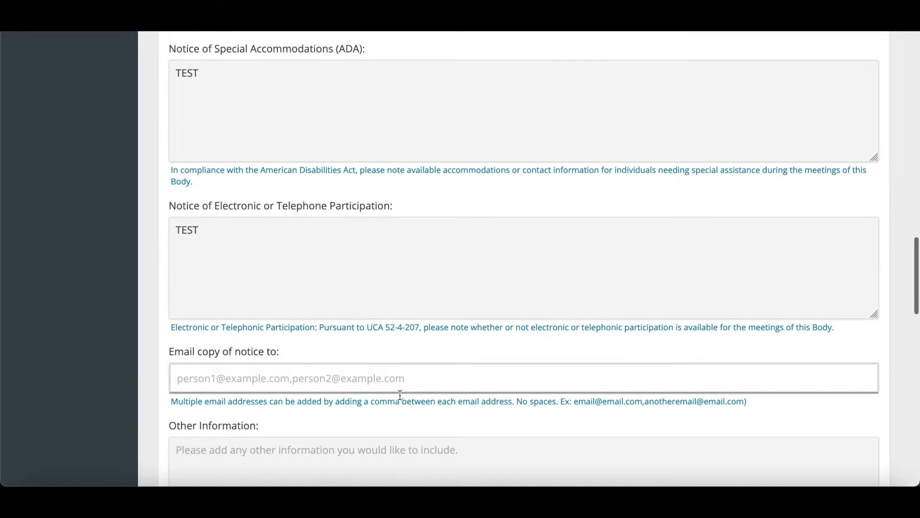
# Enter 'We recommend Youtube!' as the notice's Audio File Location.
pyautogui.scroll(-3)
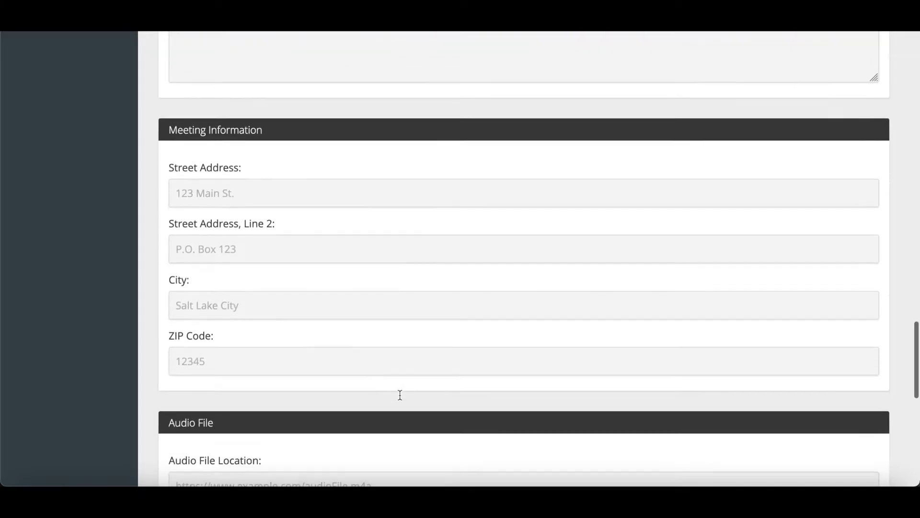
pyautogui.scroll(-3)
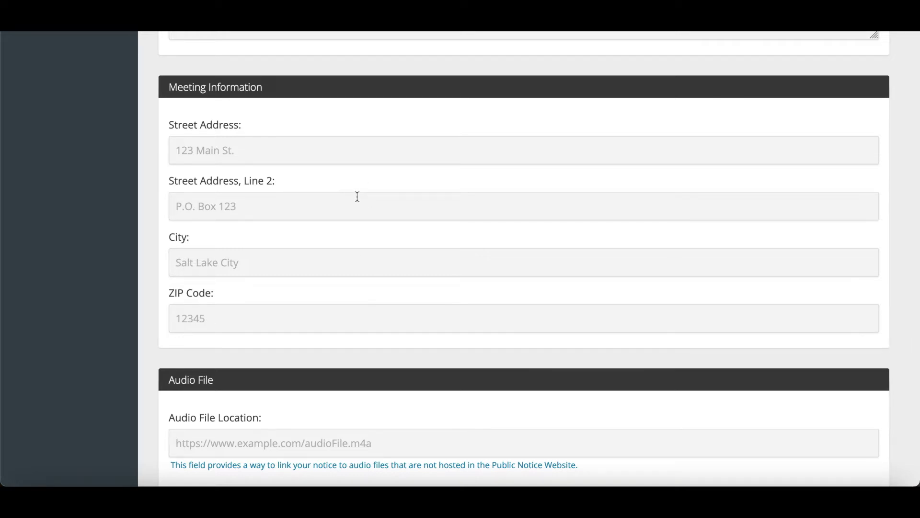
pyautogui.scroll(-3)
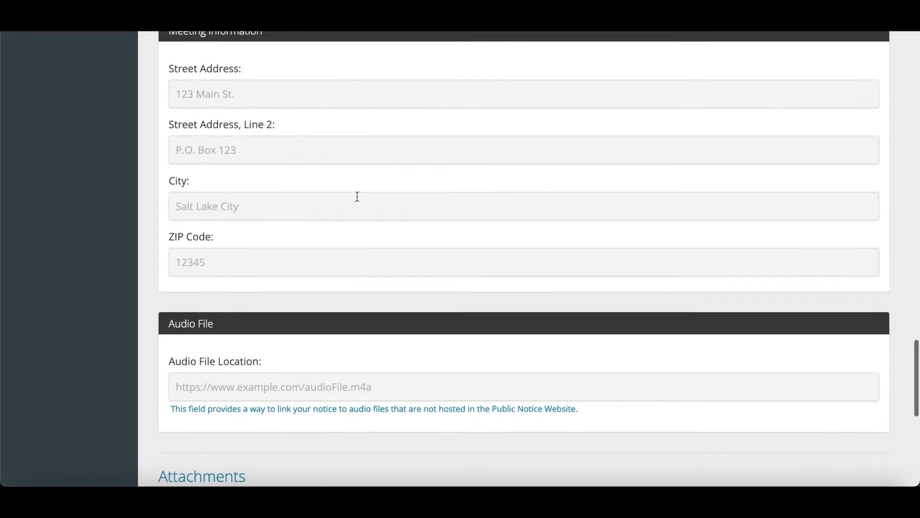
pyautogui.scroll(-3)
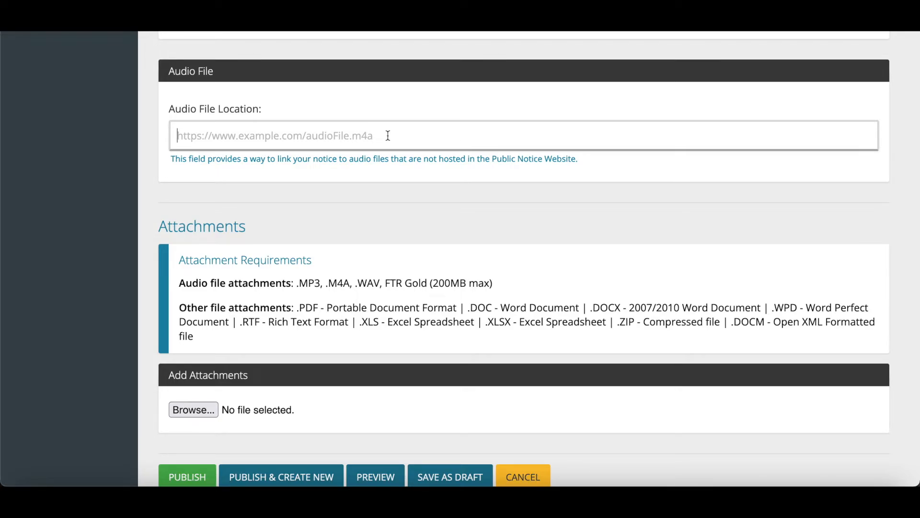
pyautogui.write('We recommend Yout')
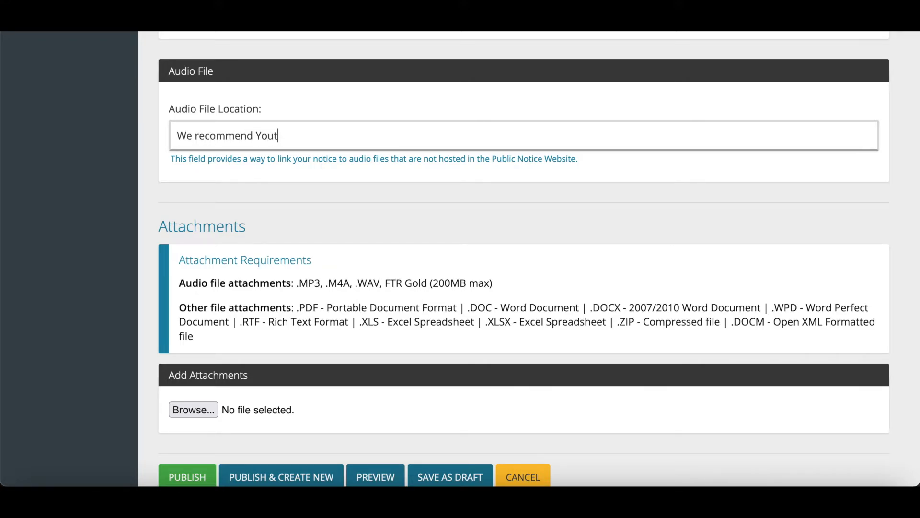
pyautogui.write('ube')
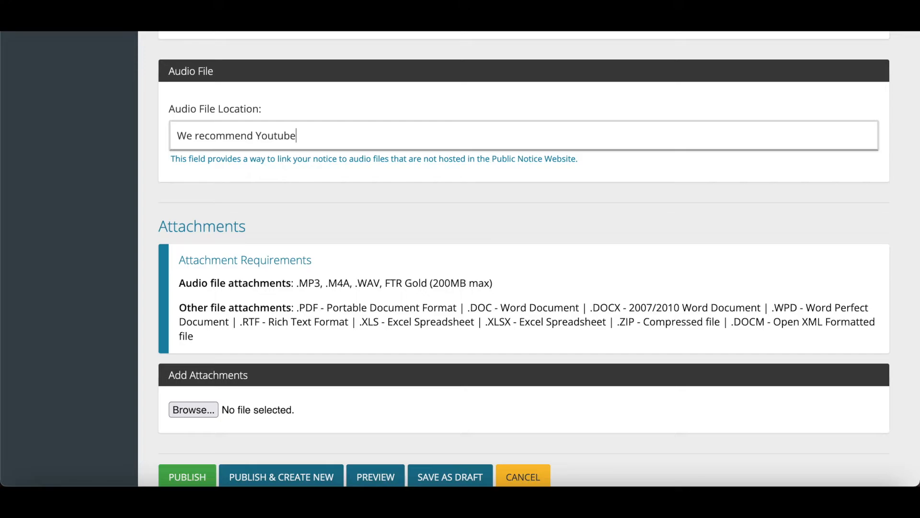
pyautogui.write('!')
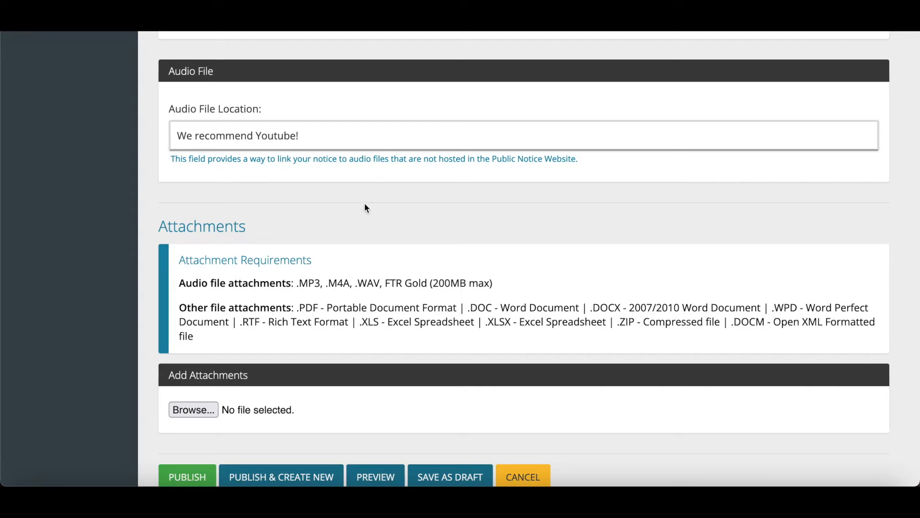
pyautogui.scroll(-3)
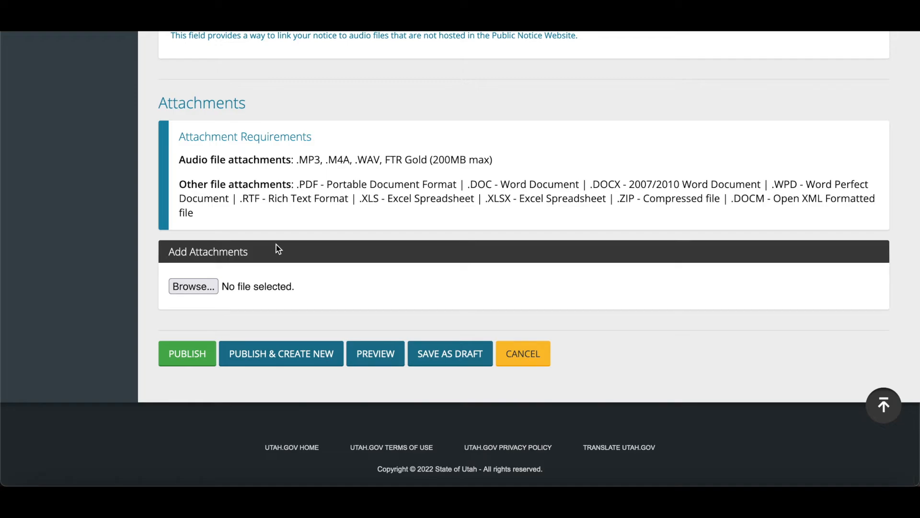
pyautogui.moveTo(301, 255)
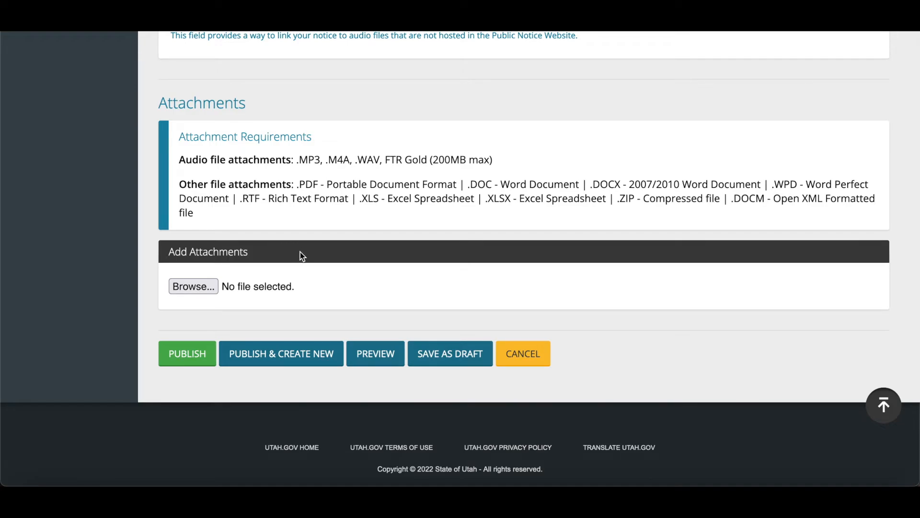
pyautogui.moveTo(193, 286)
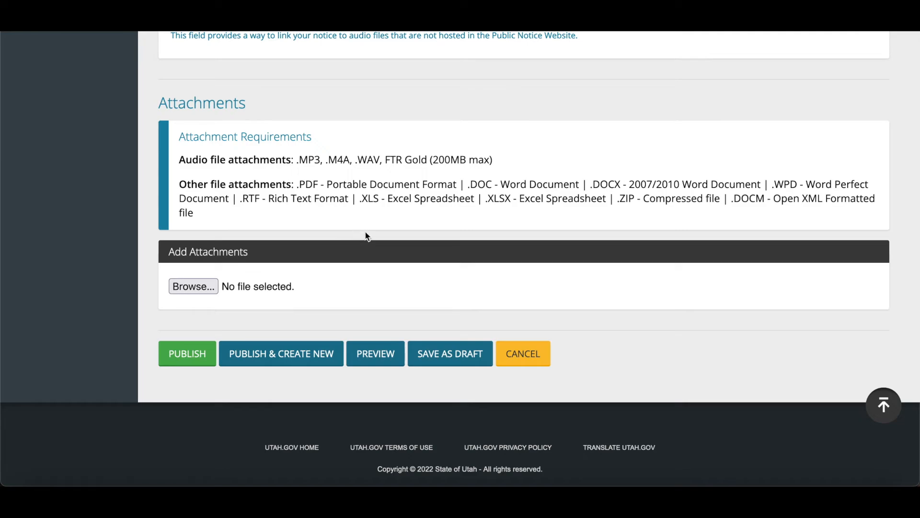
pyautogui.moveTo(350, 240)
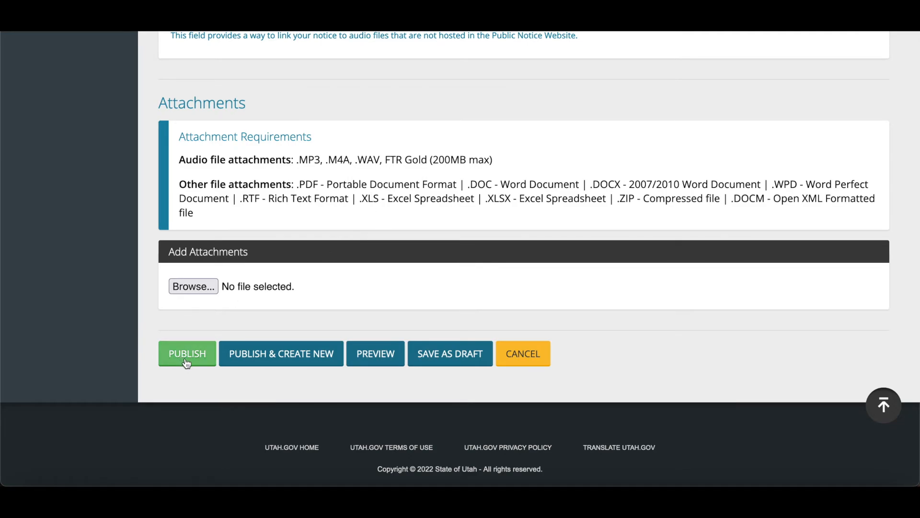
pyautogui.moveTo(281, 353)
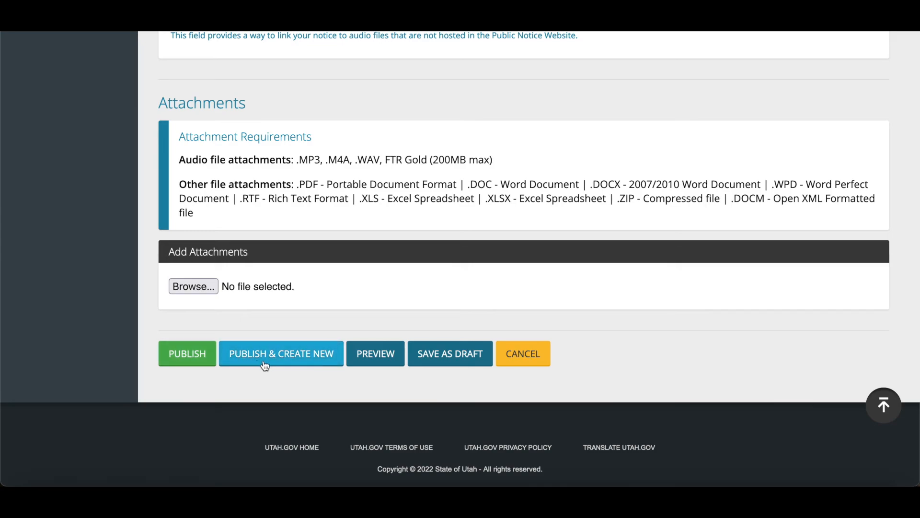
pyautogui.moveTo(348, 344)
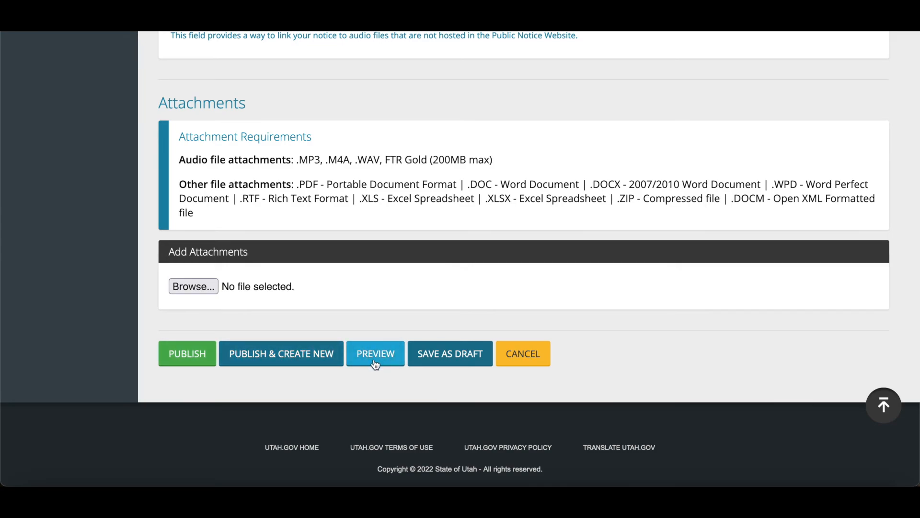
pyautogui.moveTo(450, 354)
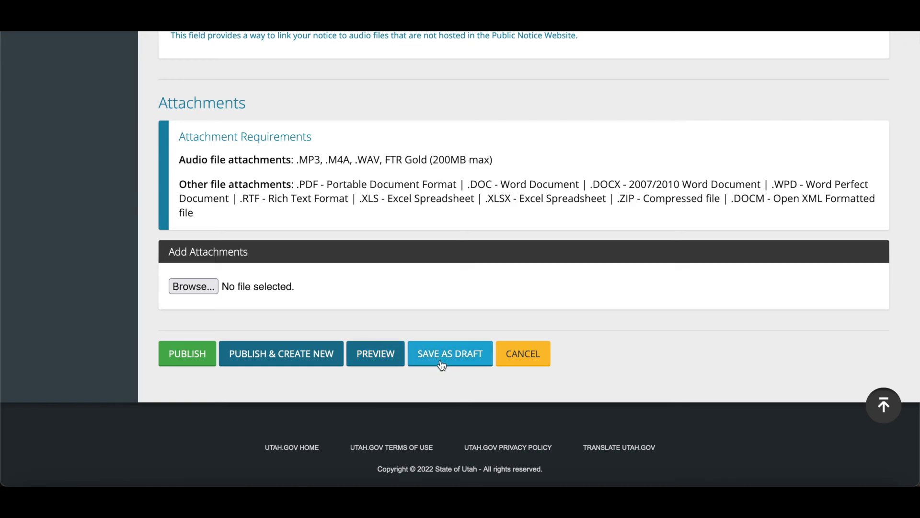